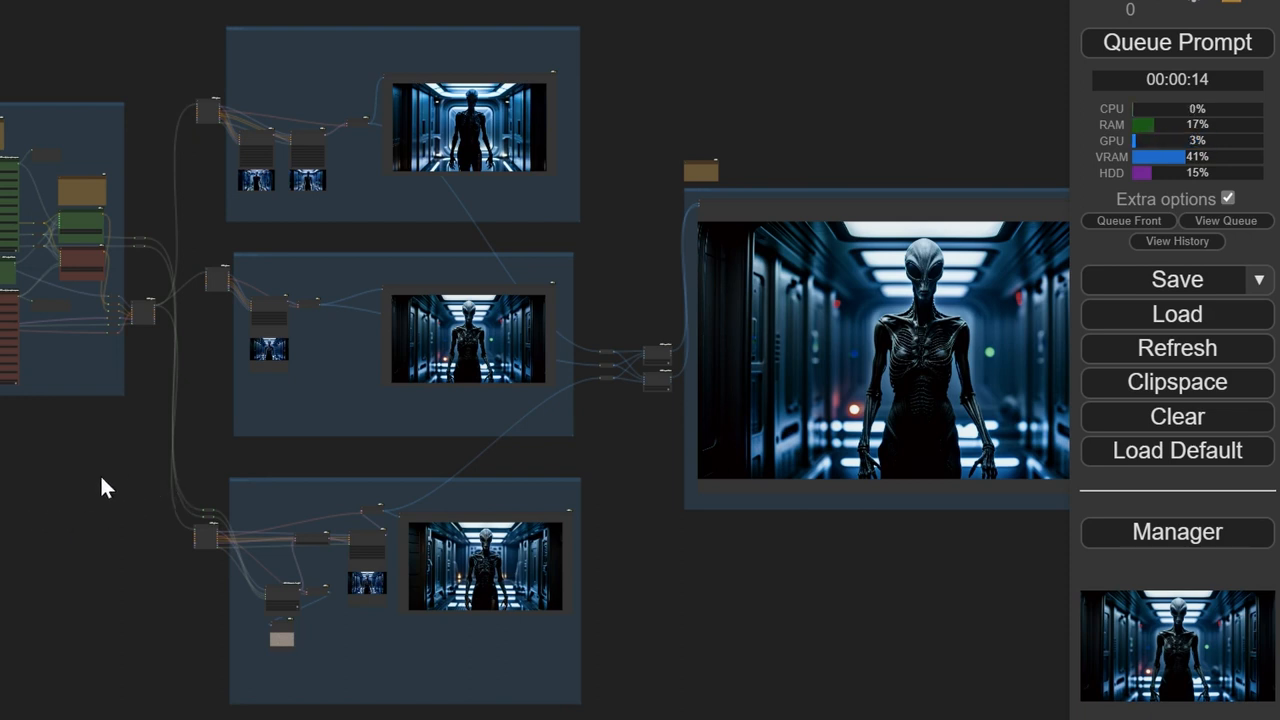
{"action": "mouse_move", "coordinate": [70, 502]}
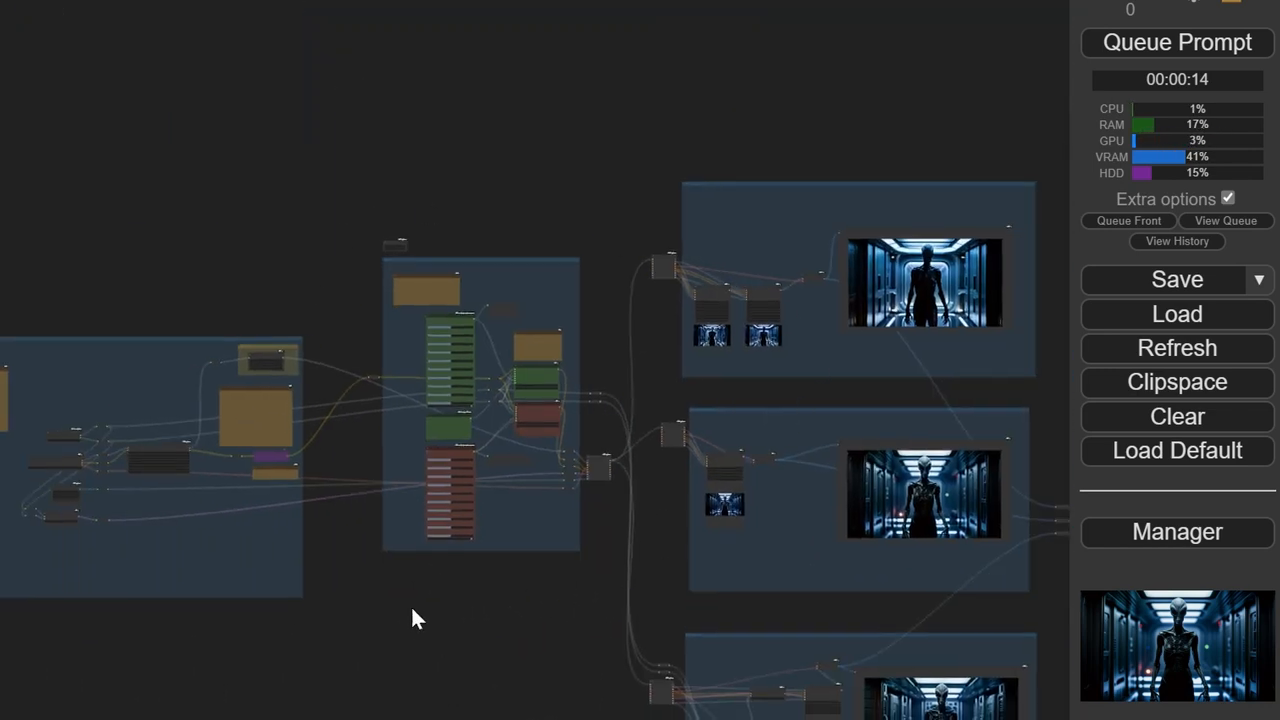
Bring the FreeU_V2 group into view and re-enable it on the bypasser
{"action": "left_click_drag", "start_coordinate": [416, 618], "coordinate": [430, 572]}
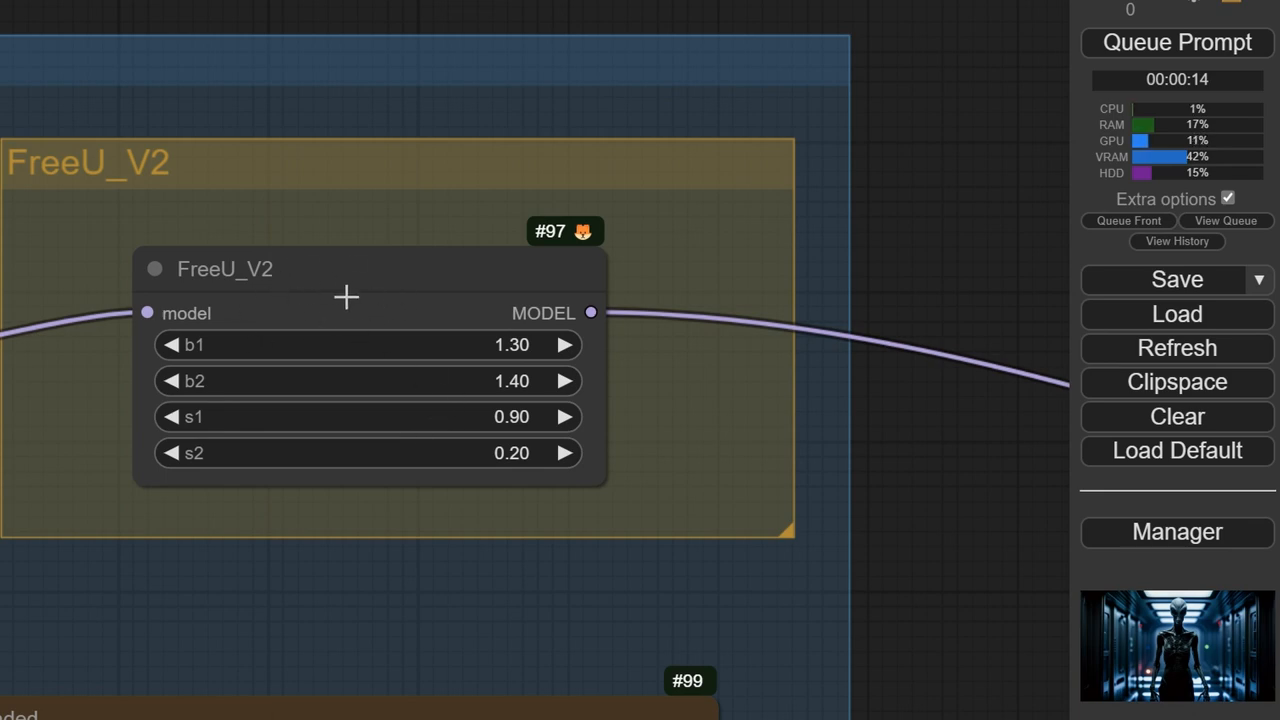
{"action": "scroll", "scroll_direction": "down", "scroll_amount": 3}
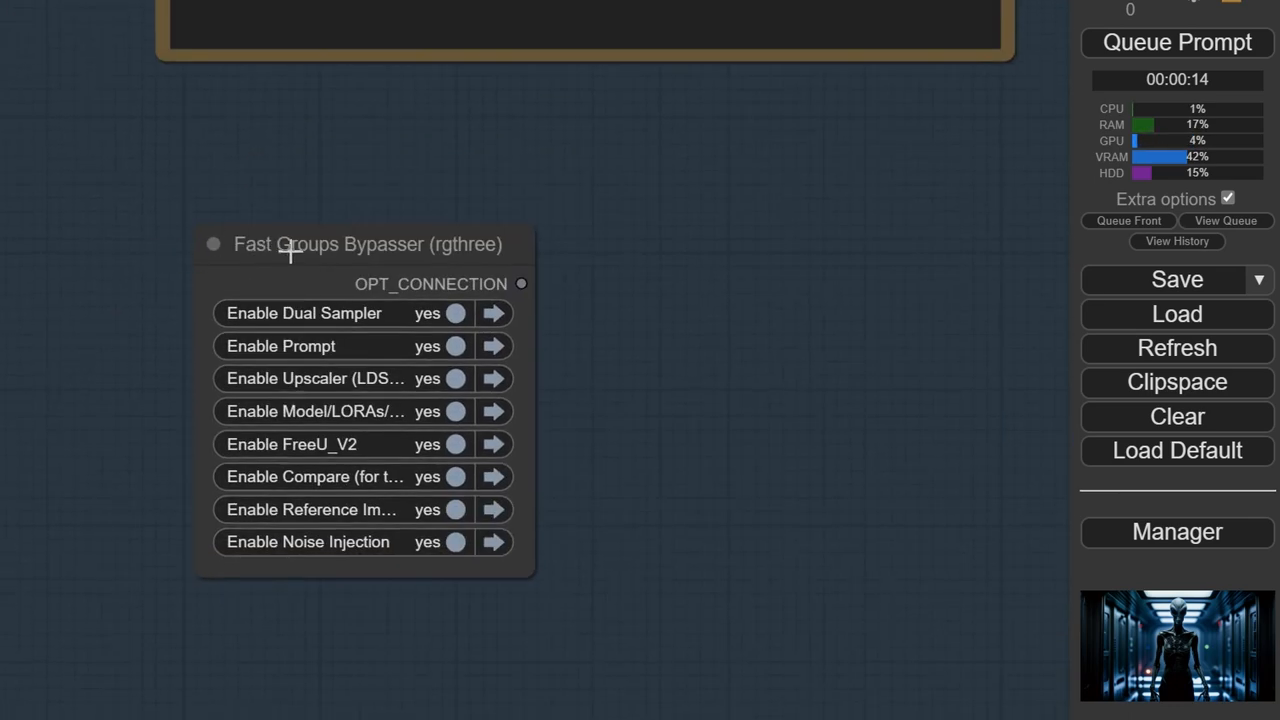
{"action": "mouse_move", "coordinate": [412, 264]}
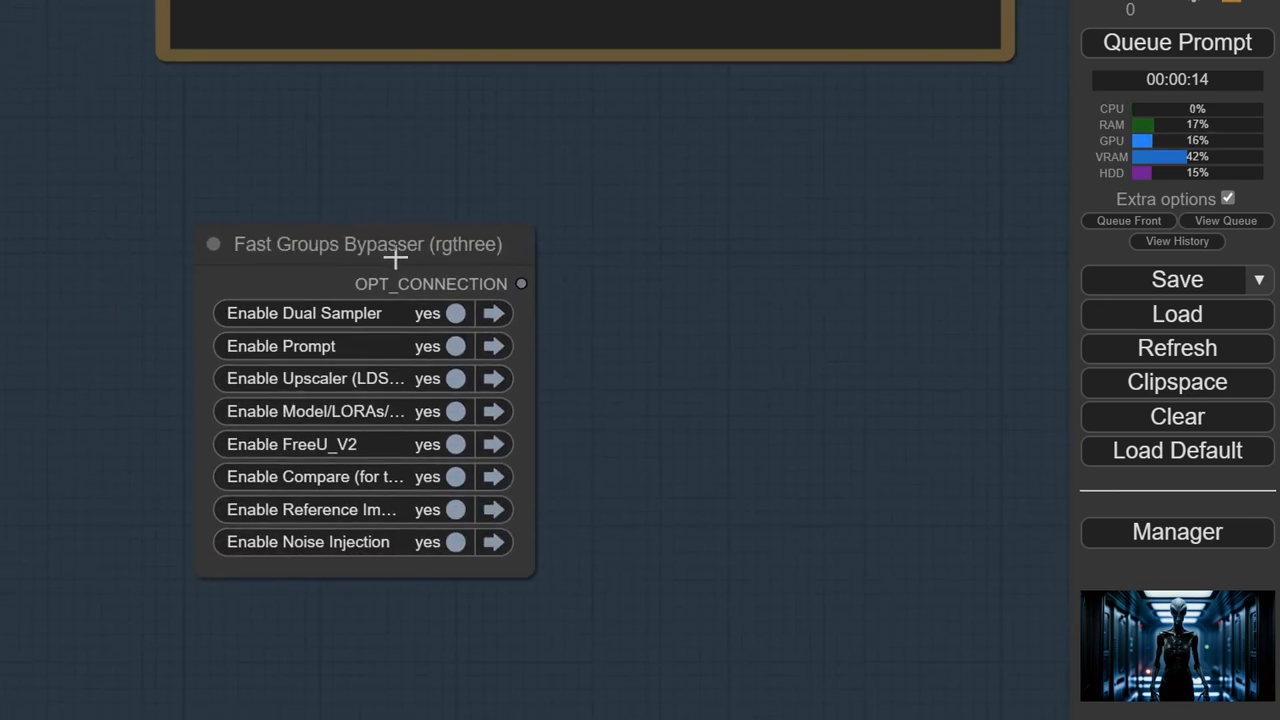
{"action": "mouse_move", "coordinate": [540, 260]}
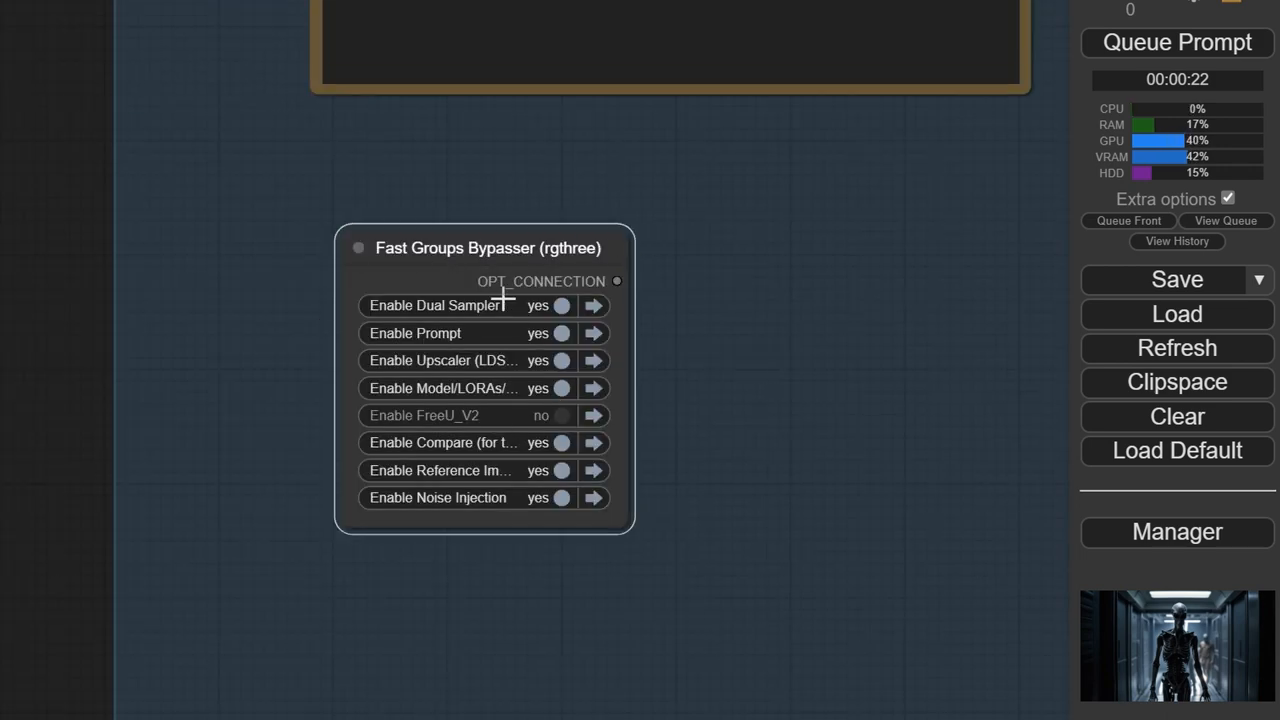
{"action": "mouse_move", "coordinate": [500, 390]}
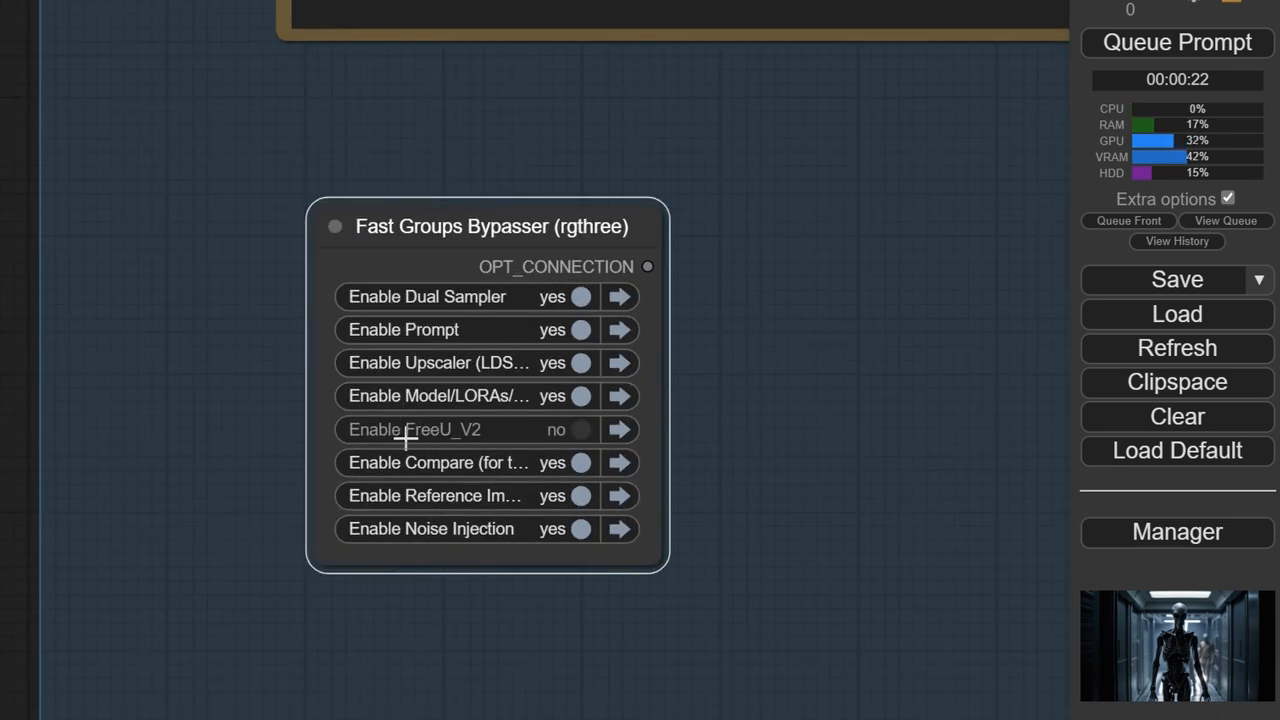
{"action": "left_click", "coordinate": [580, 428]}
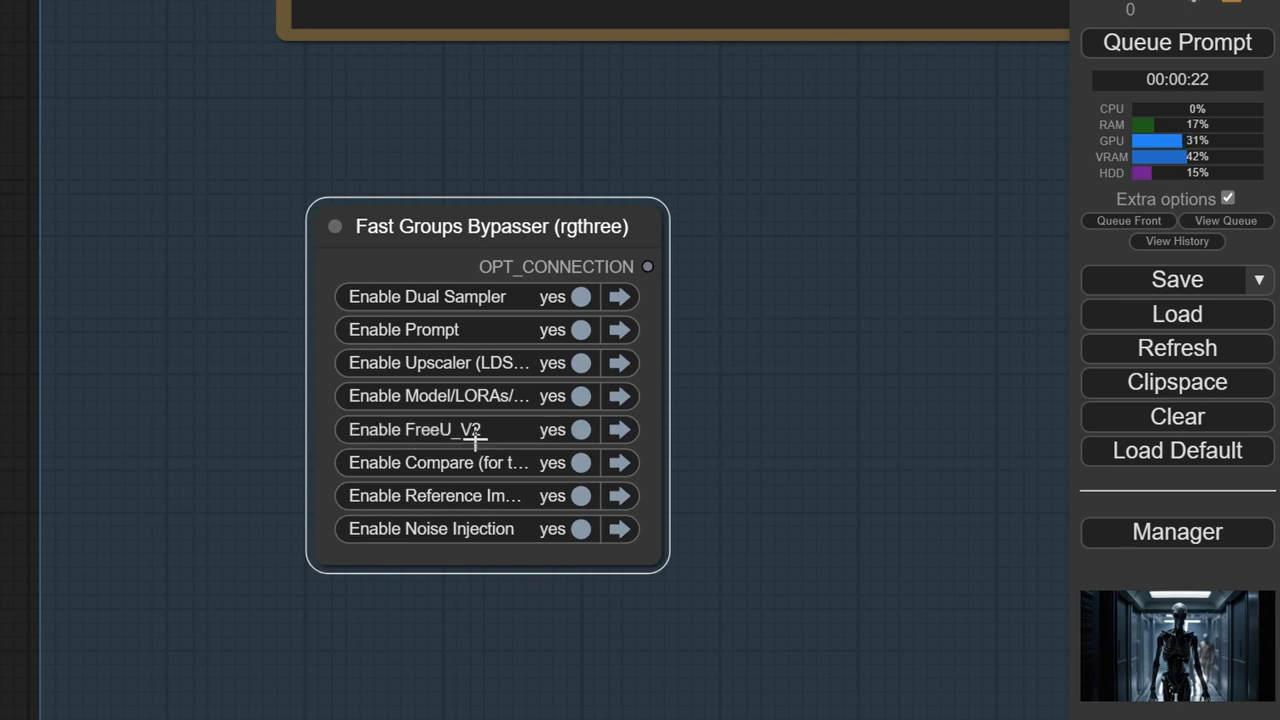
Set the bypasser's matchColors property to yellow via its Properties Panel
{"action": "right_click", "coordinate": [480, 230]}
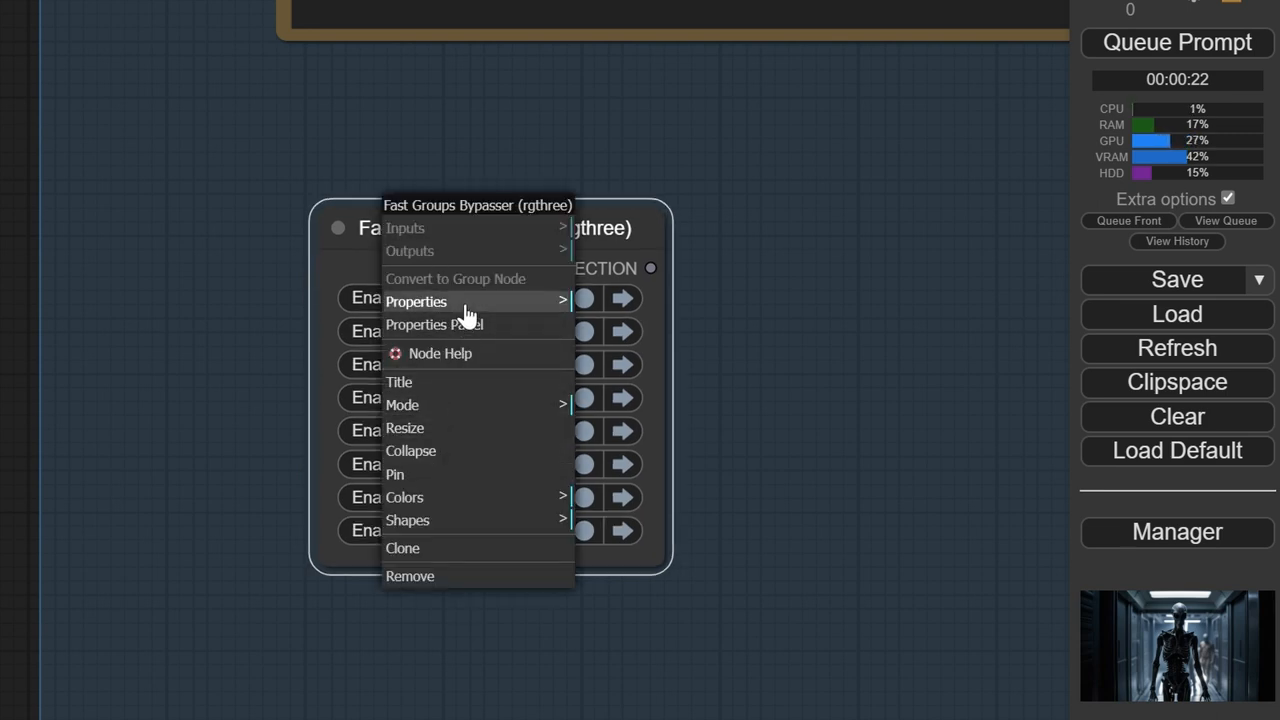
{"action": "left_click", "coordinate": [436, 324]}
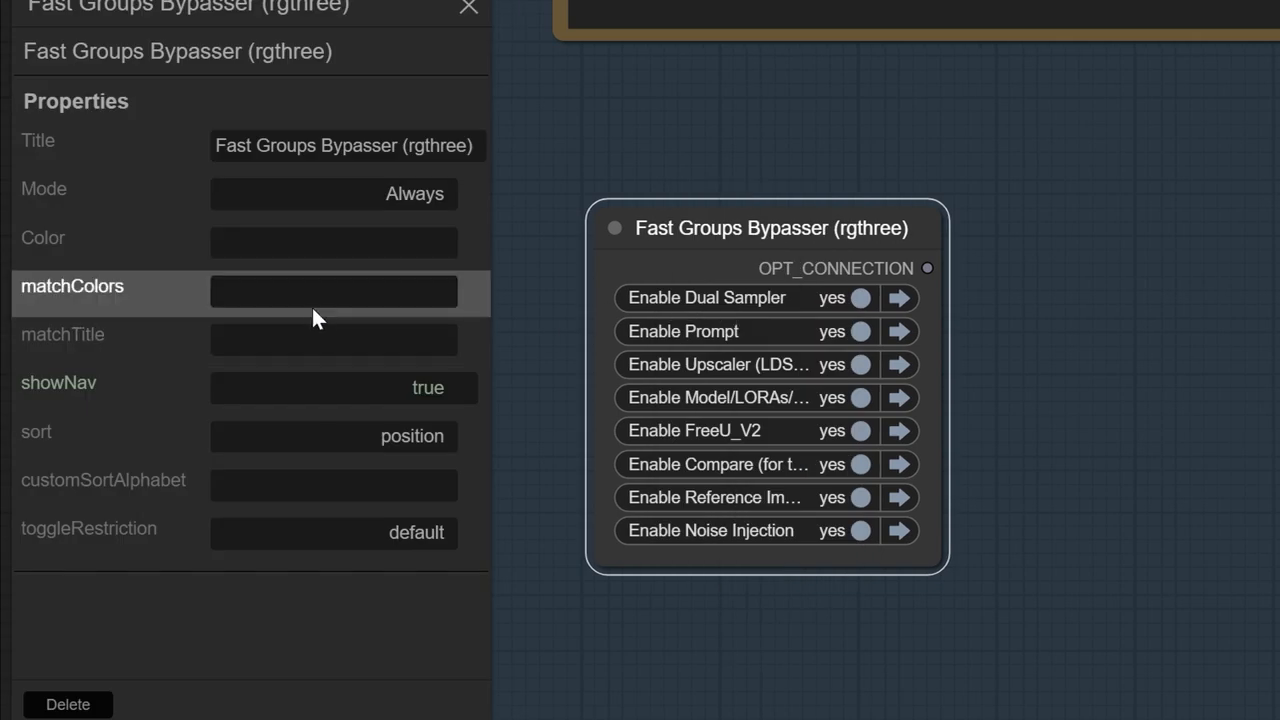
{"action": "left_click", "coordinate": [334, 292]}
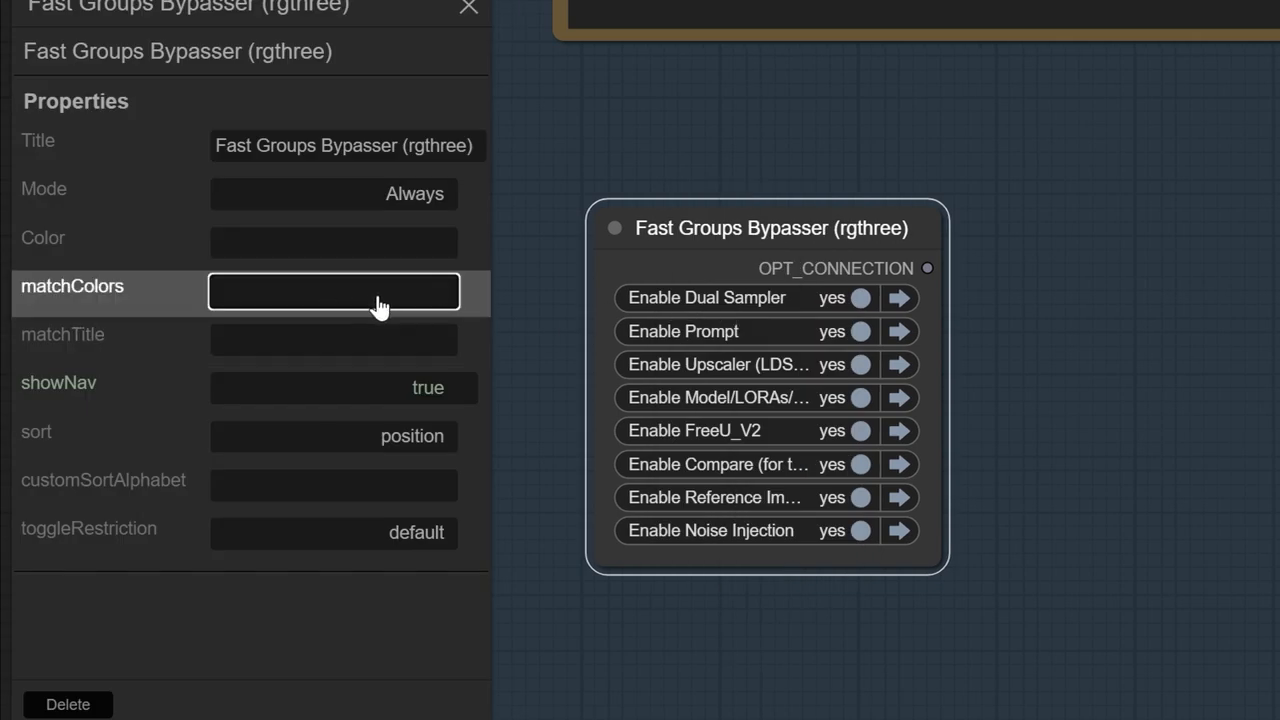
{"action": "type", "text": "yellow"}
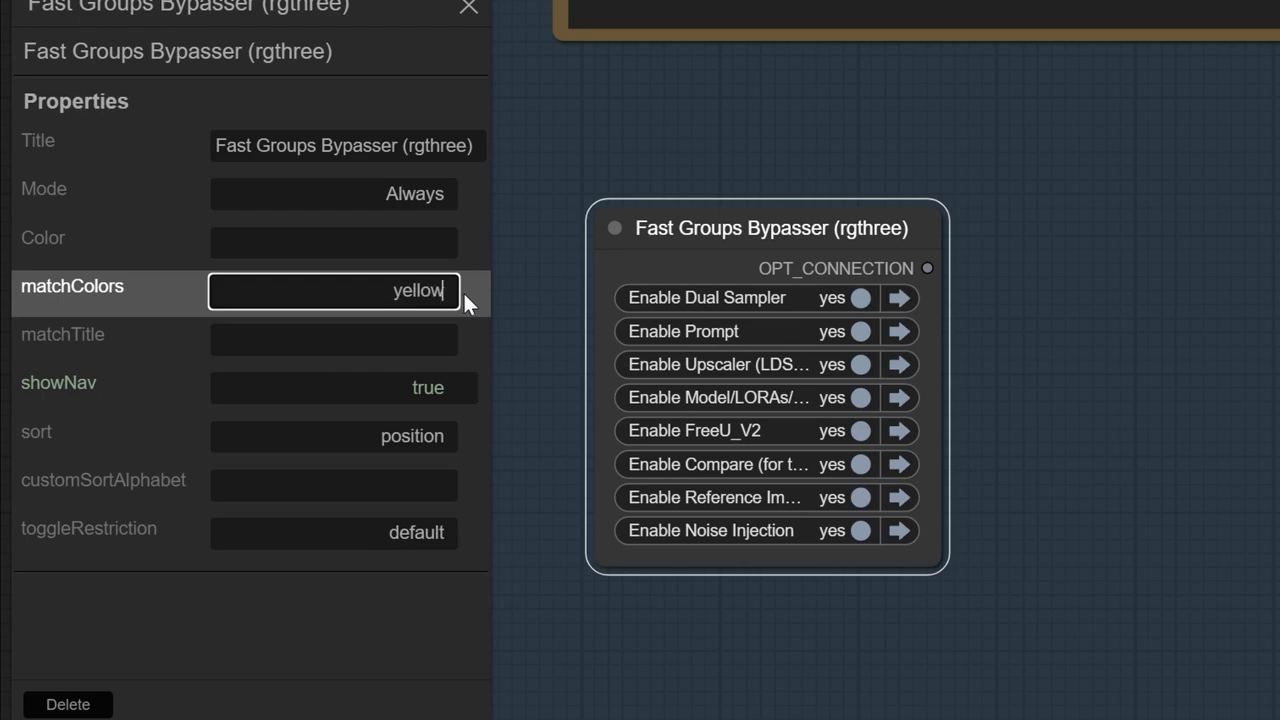
{"action": "key", "text": "Enter"}
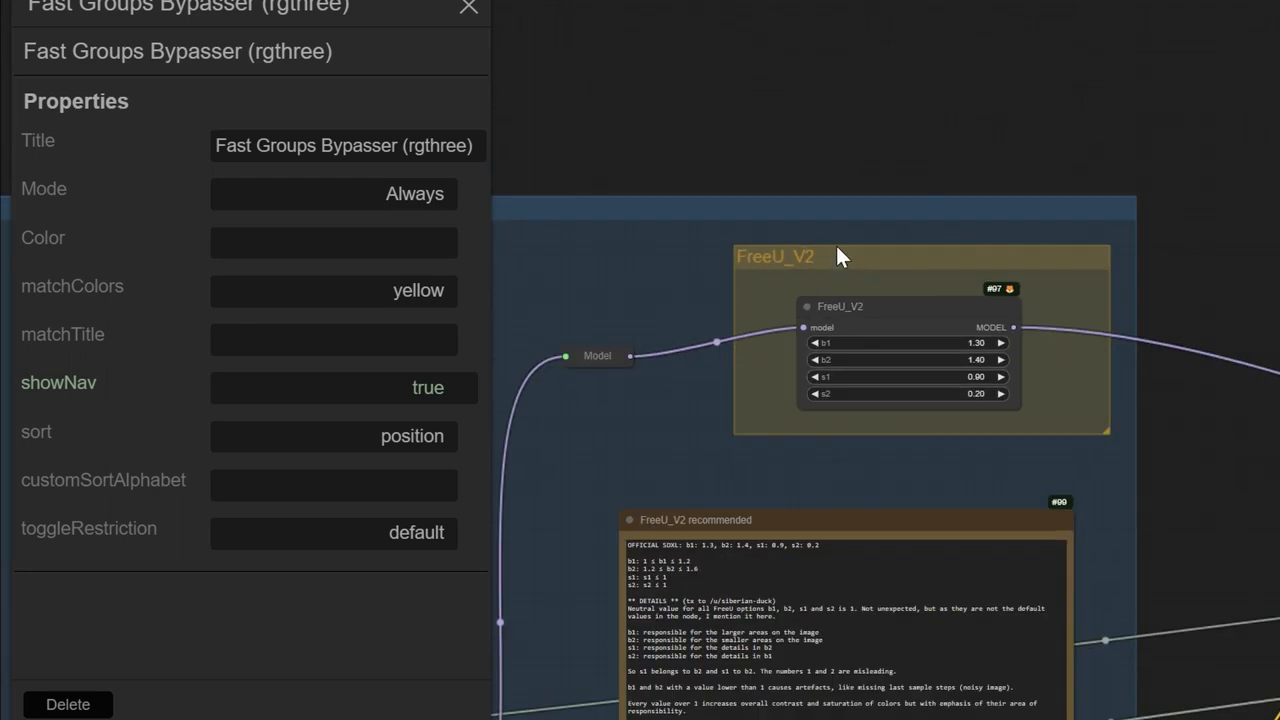
Check the FreeU_V2 group's colour through Edit Group > Color
{"action": "right_click", "coordinate": [840, 256]}
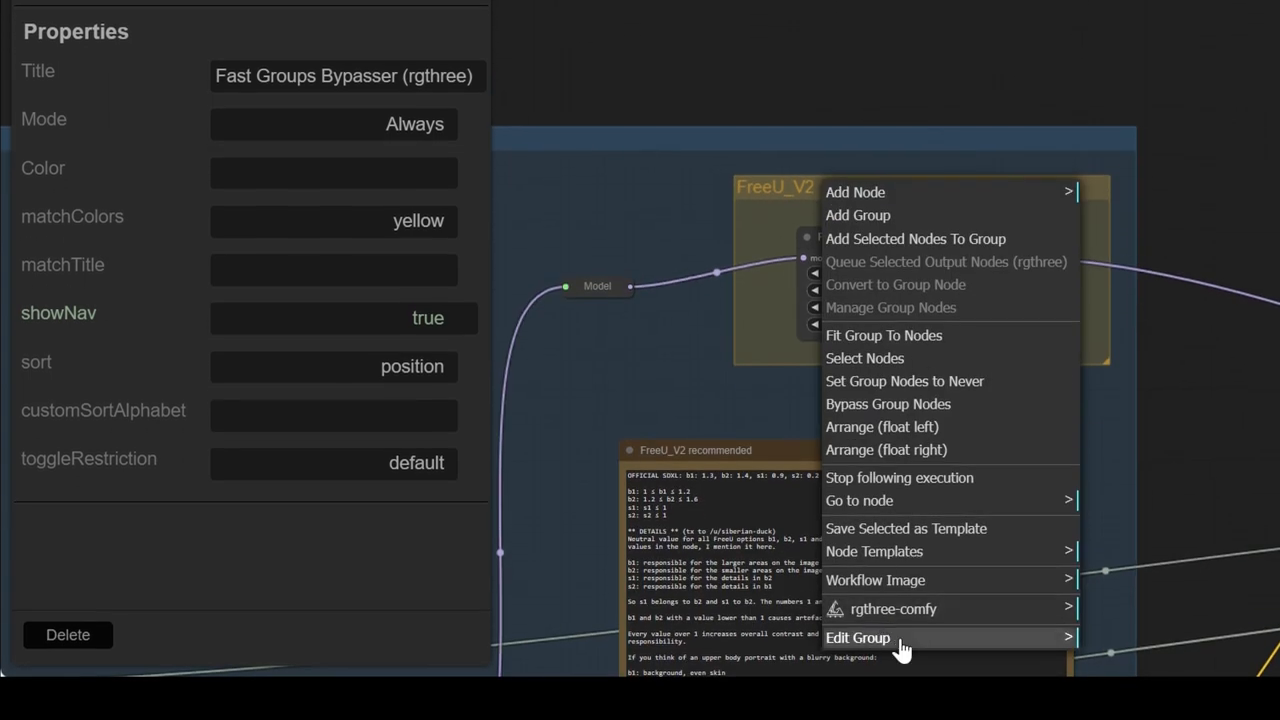
{"action": "mouse_move", "coordinate": [858, 638]}
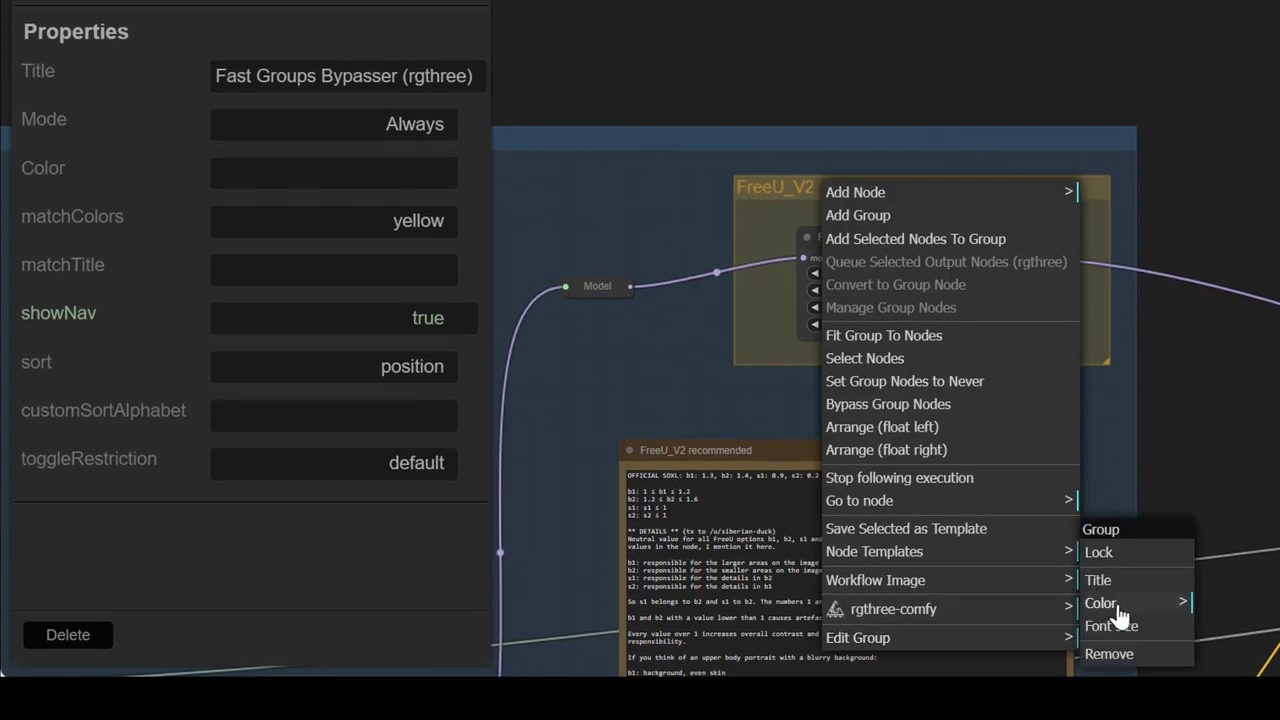
{"action": "left_click", "coordinate": [1100, 604]}
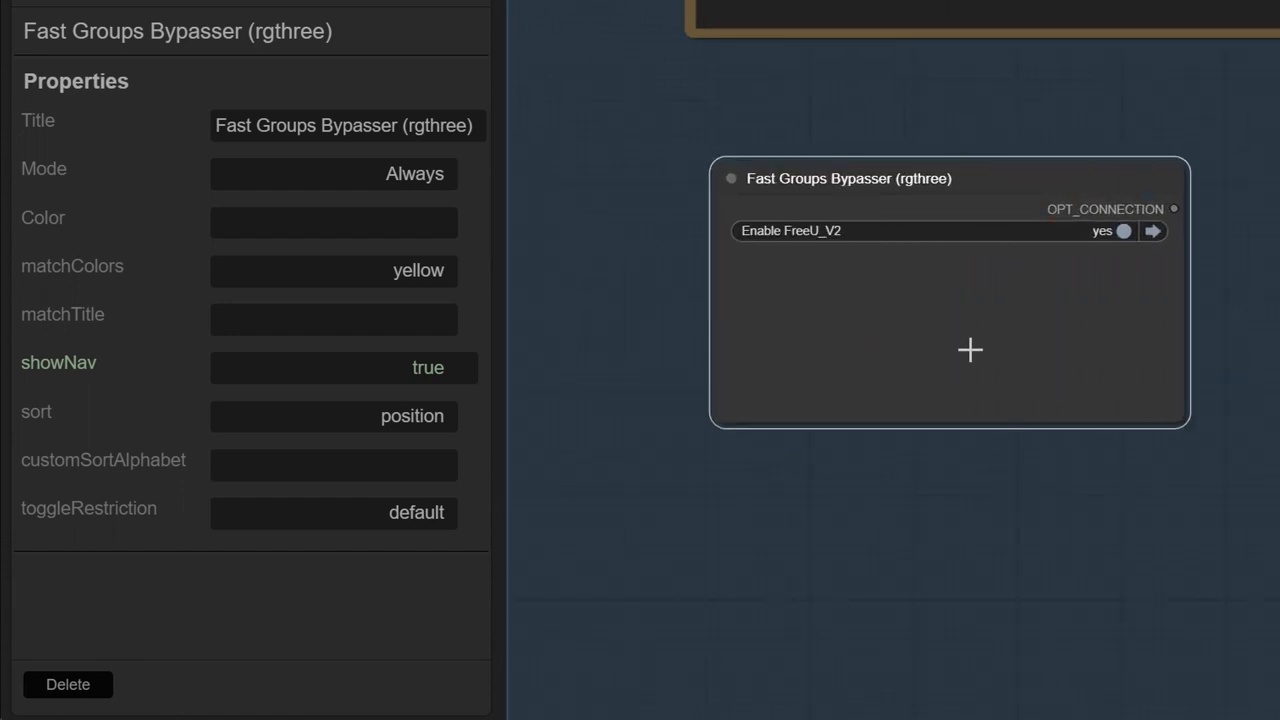
{"action": "mouse_move", "coordinate": [864, 170]}
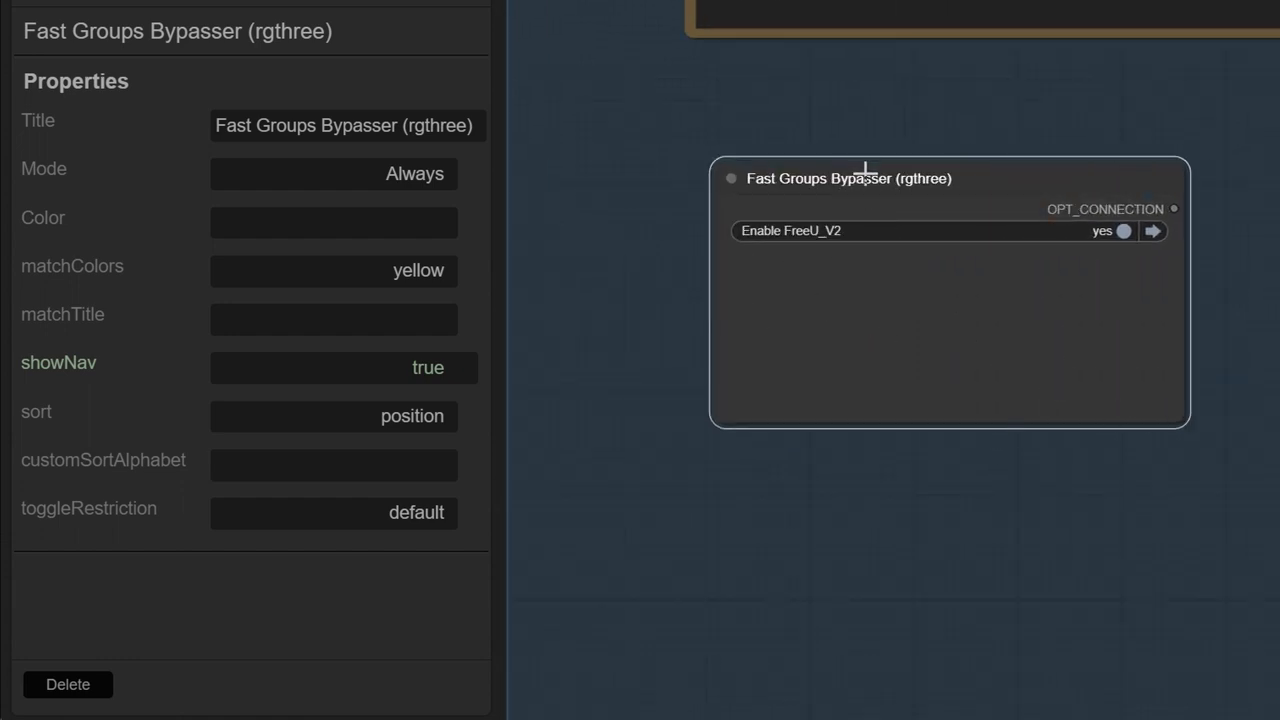
Retitle the bypasser node to 'Global modifications'
{"action": "right_click", "coordinate": [864, 178]}
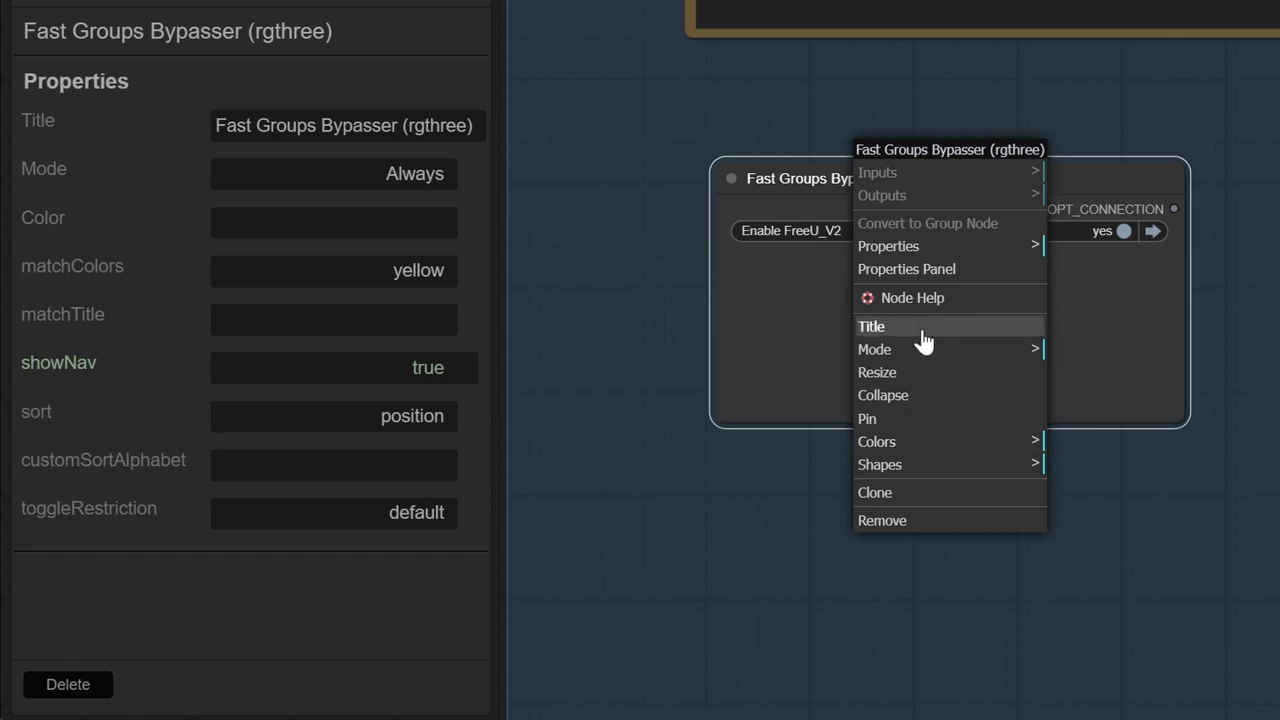
{"action": "left_click", "coordinate": [872, 326]}
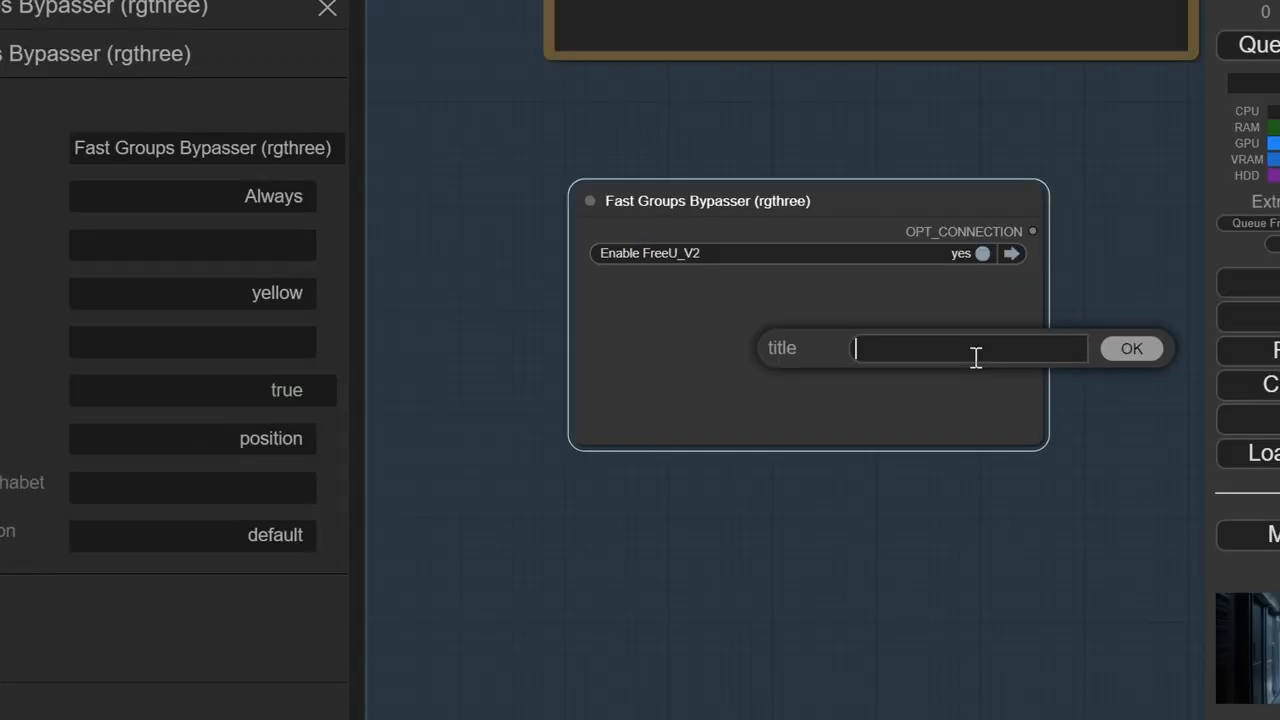
{"action": "type", "text": "Globoal"}
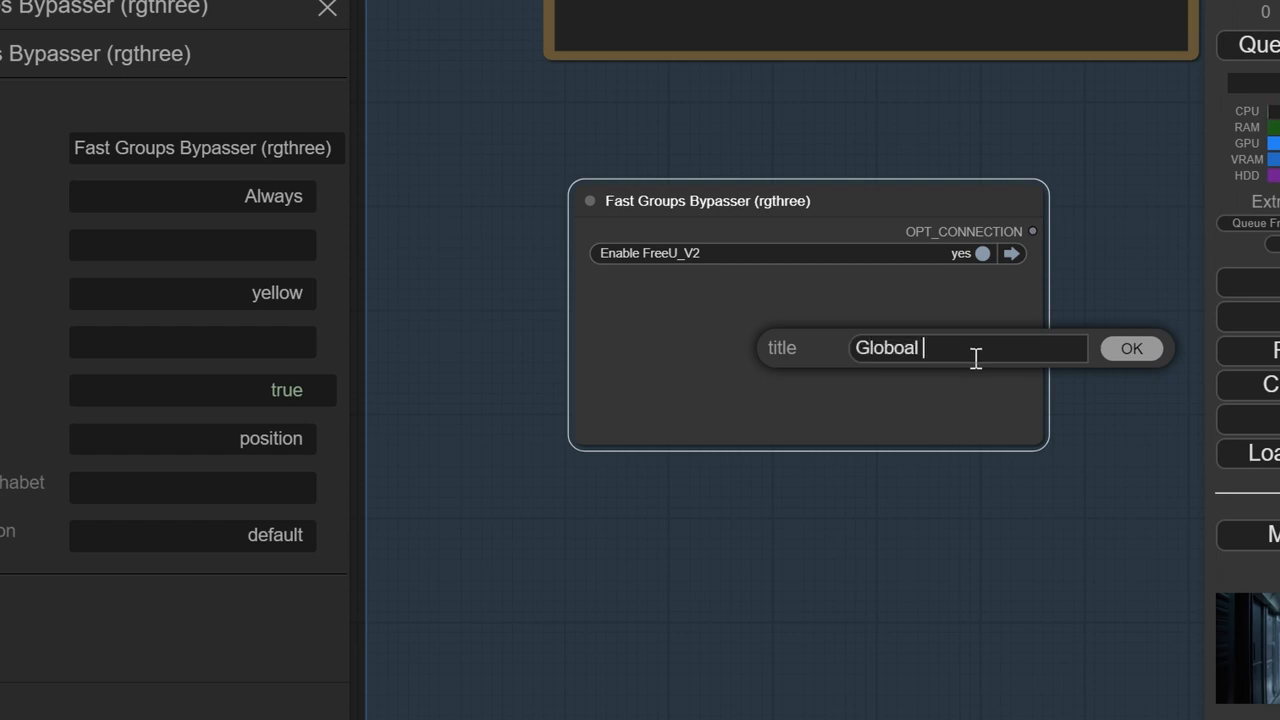
{"action": "type", "text": "modifi"}
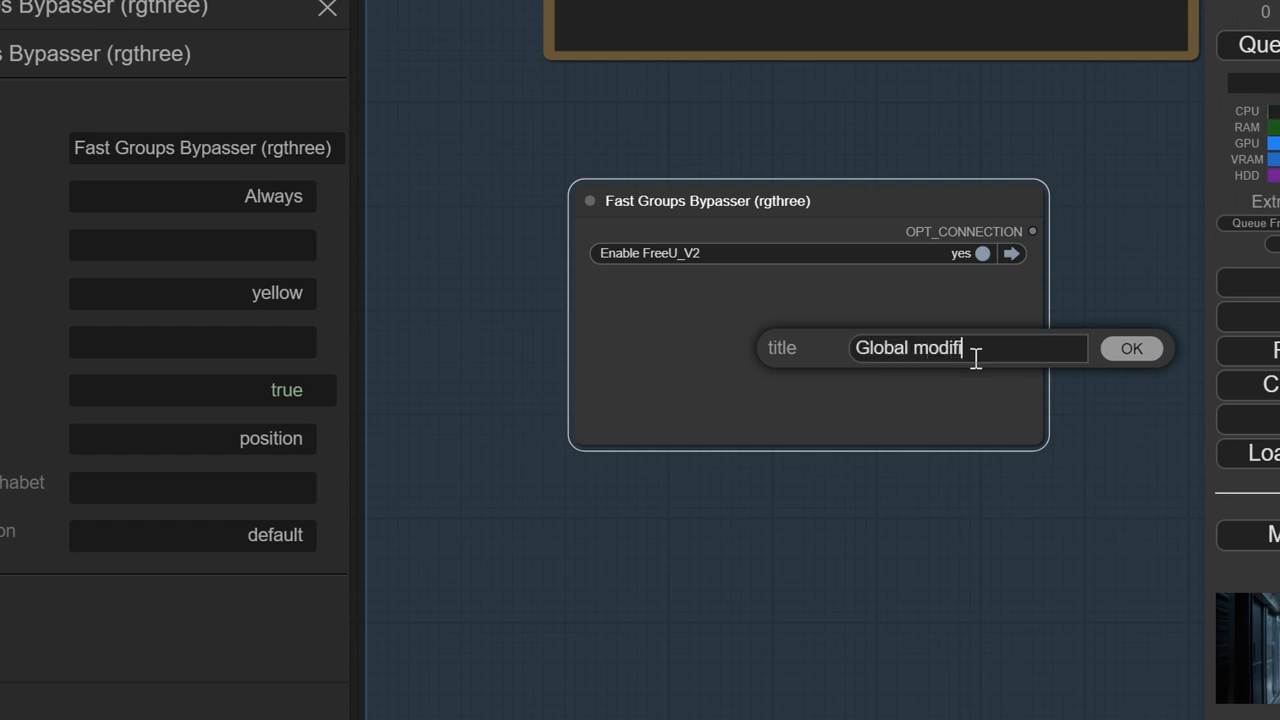
{"action": "left_click", "coordinate": [1132, 348]}
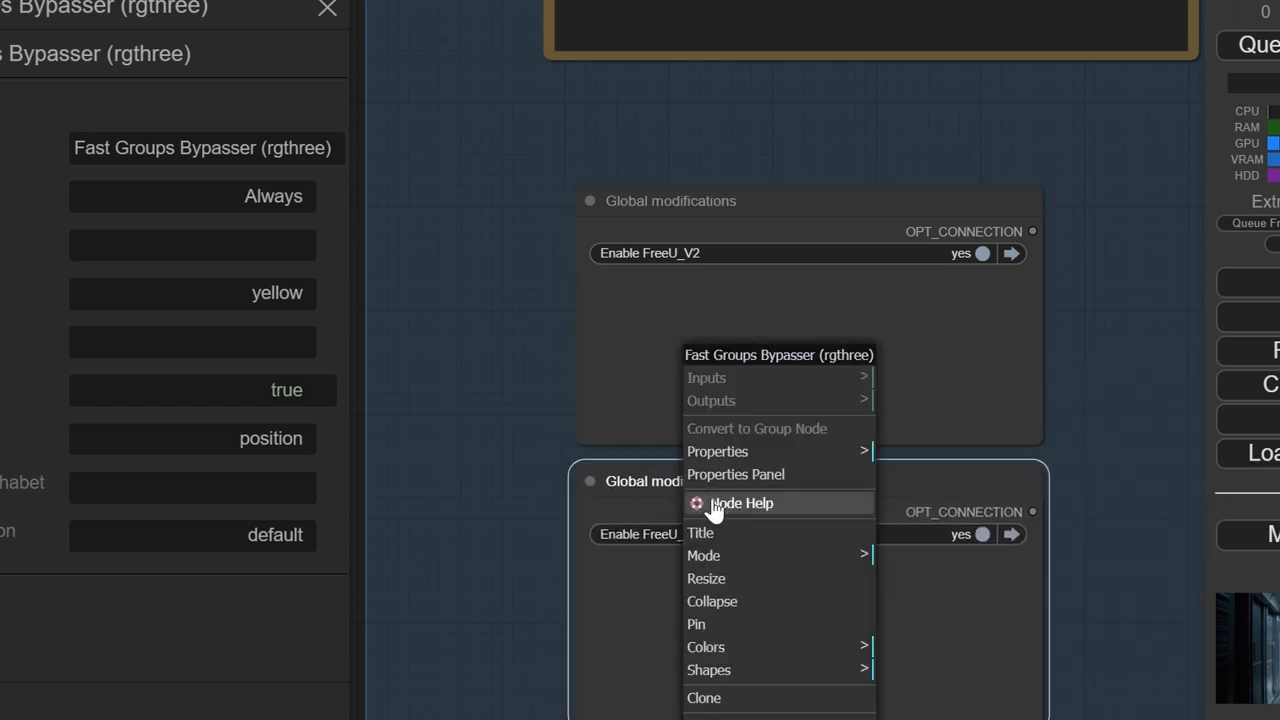
{"action": "mouse_move", "coordinate": [756, 680]}
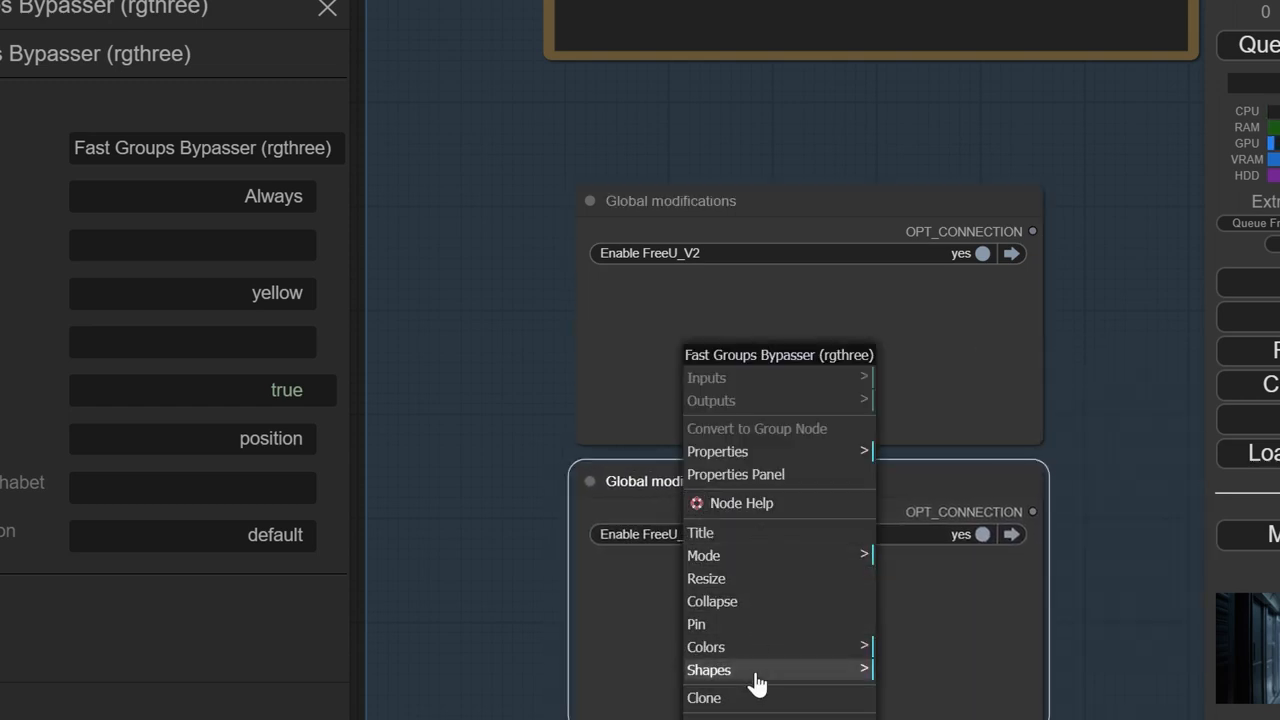
Replace the second node's yellow matchColors value with 'blue'
{"action": "left_click", "coordinate": [736, 474]}
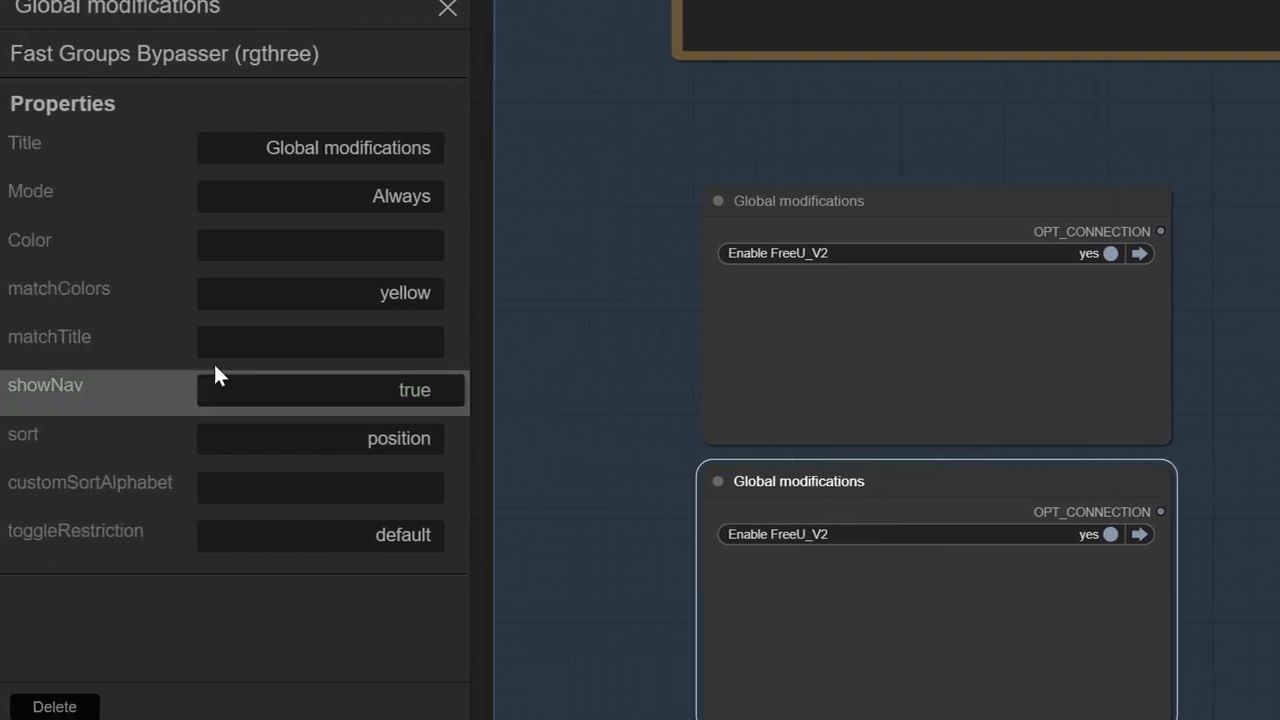
{"action": "double_click", "coordinate": [320, 292]}
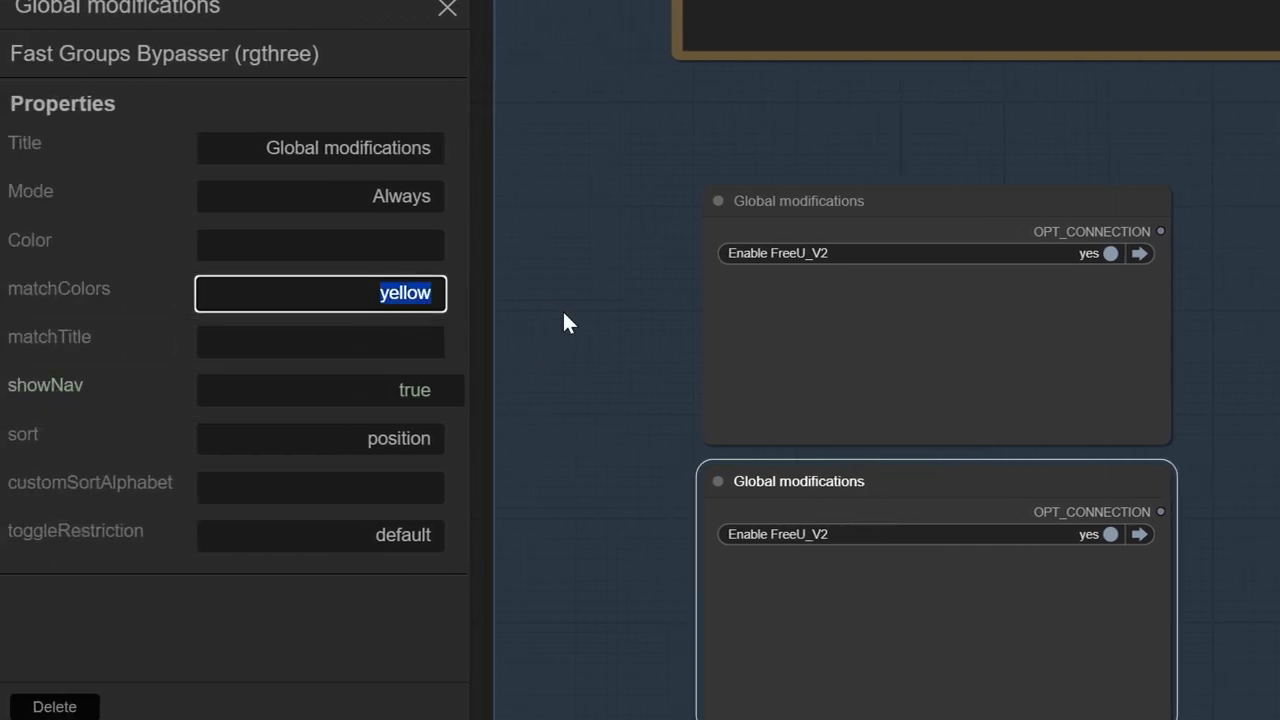
{"action": "type", "text": "blue"}
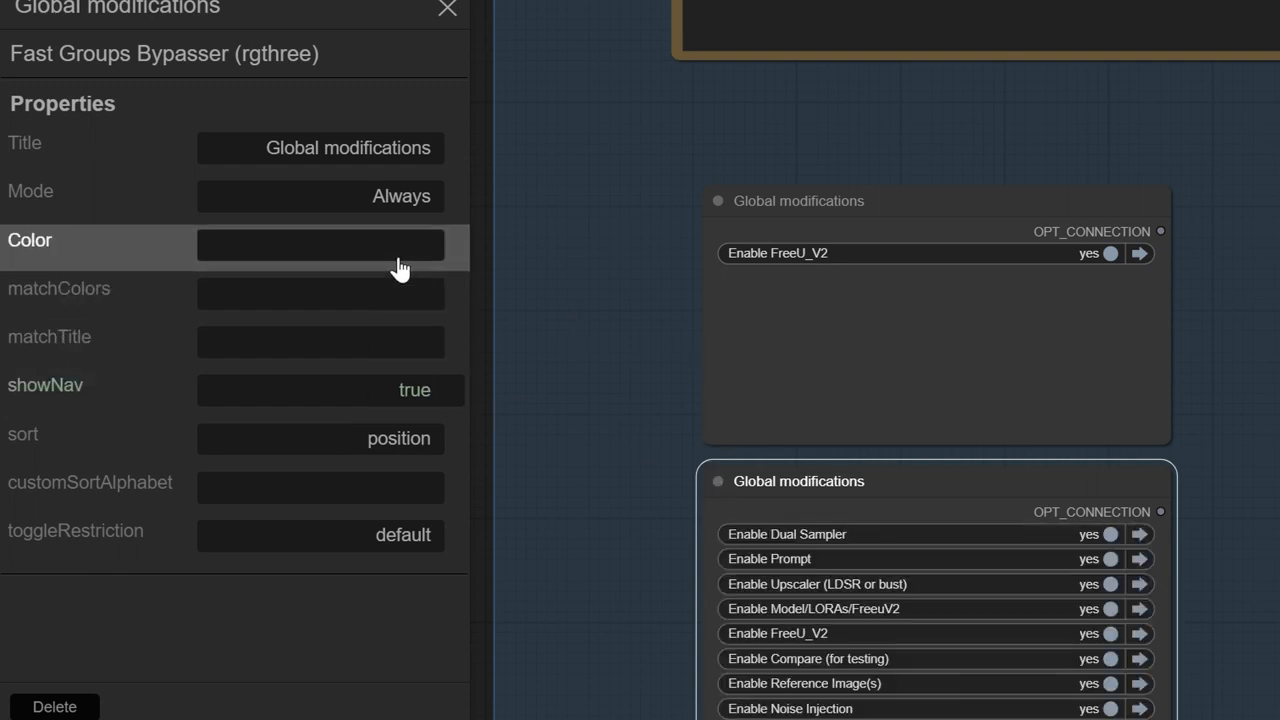
{"action": "left_click", "coordinate": [320, 244]}
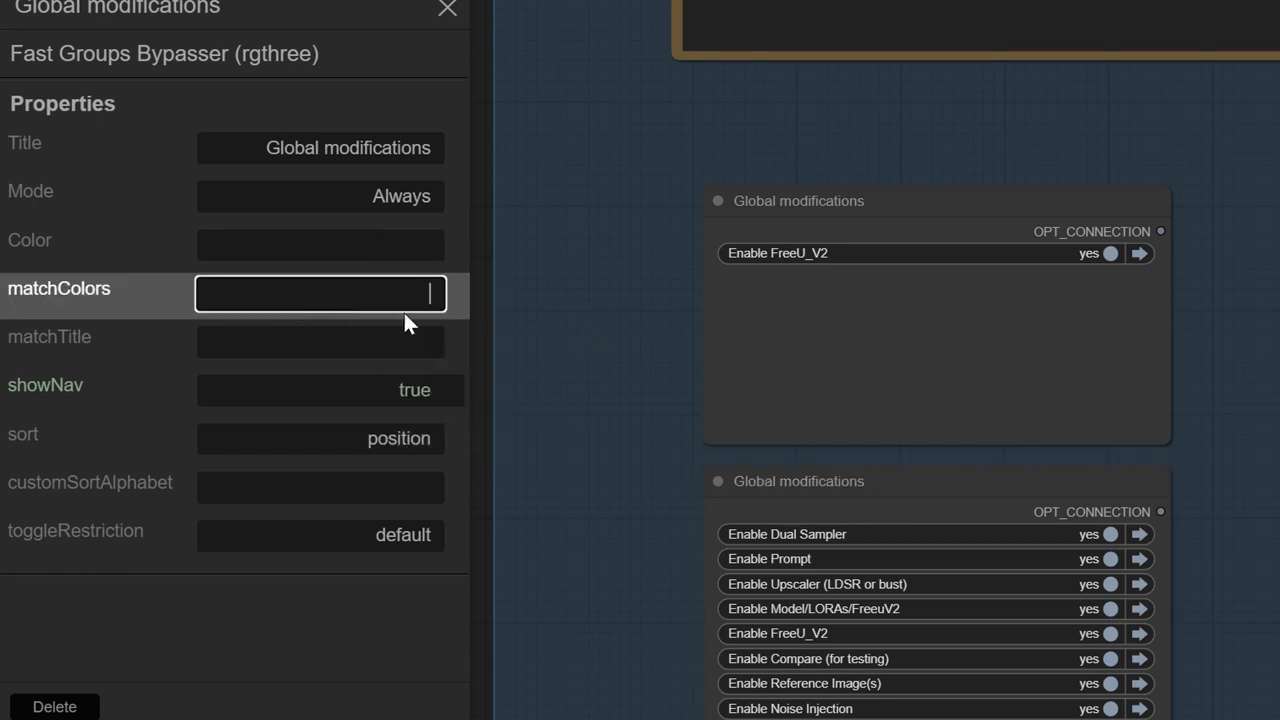
{"action": "type", "text": "blue"}
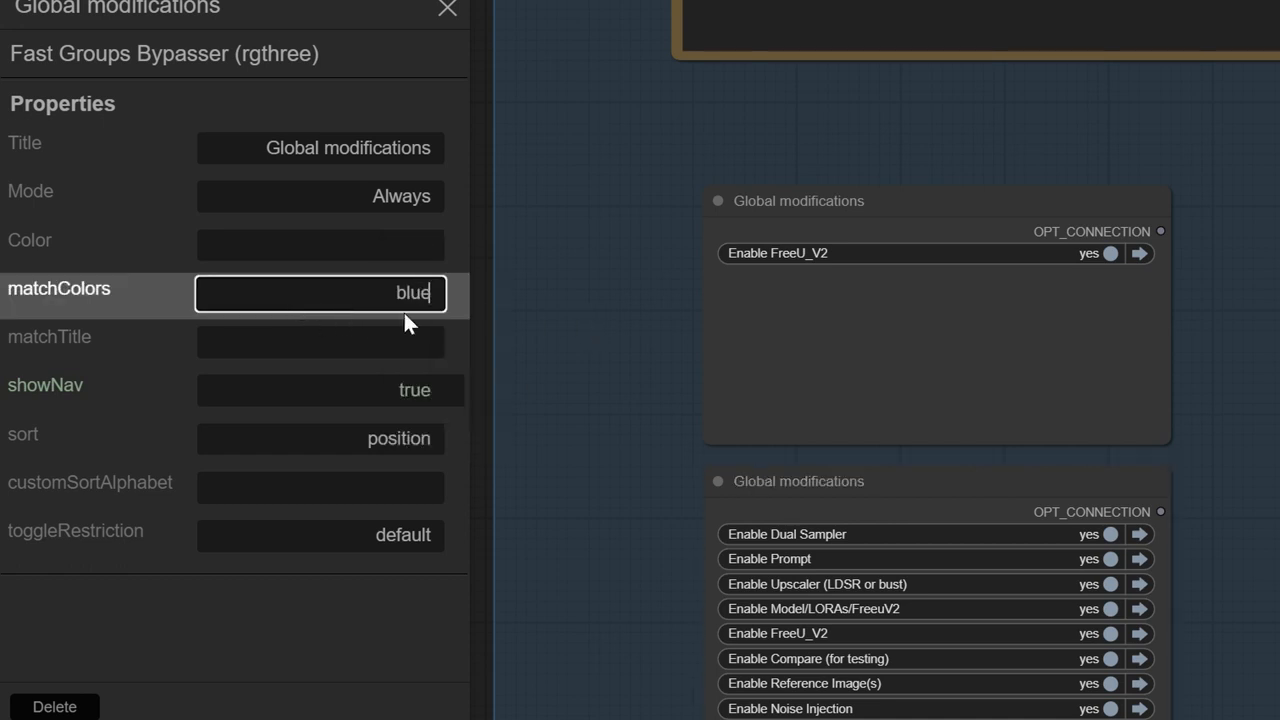
{"action": "left_click", "coordinate": [444, 8]}
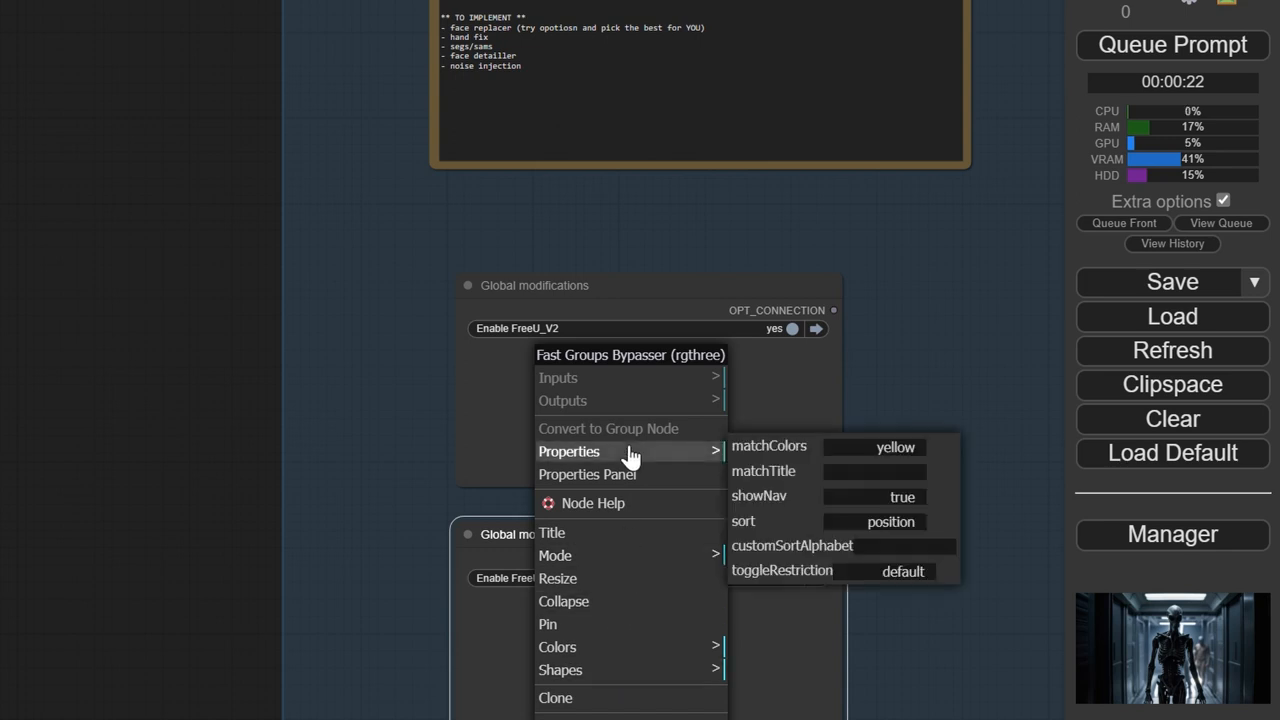
Set the second bypasser's matchColors to pale_blue so it lists Dual Sampler, Prompt, Upscaler
{"action": "left_click", "coordinate": [588, 476]}
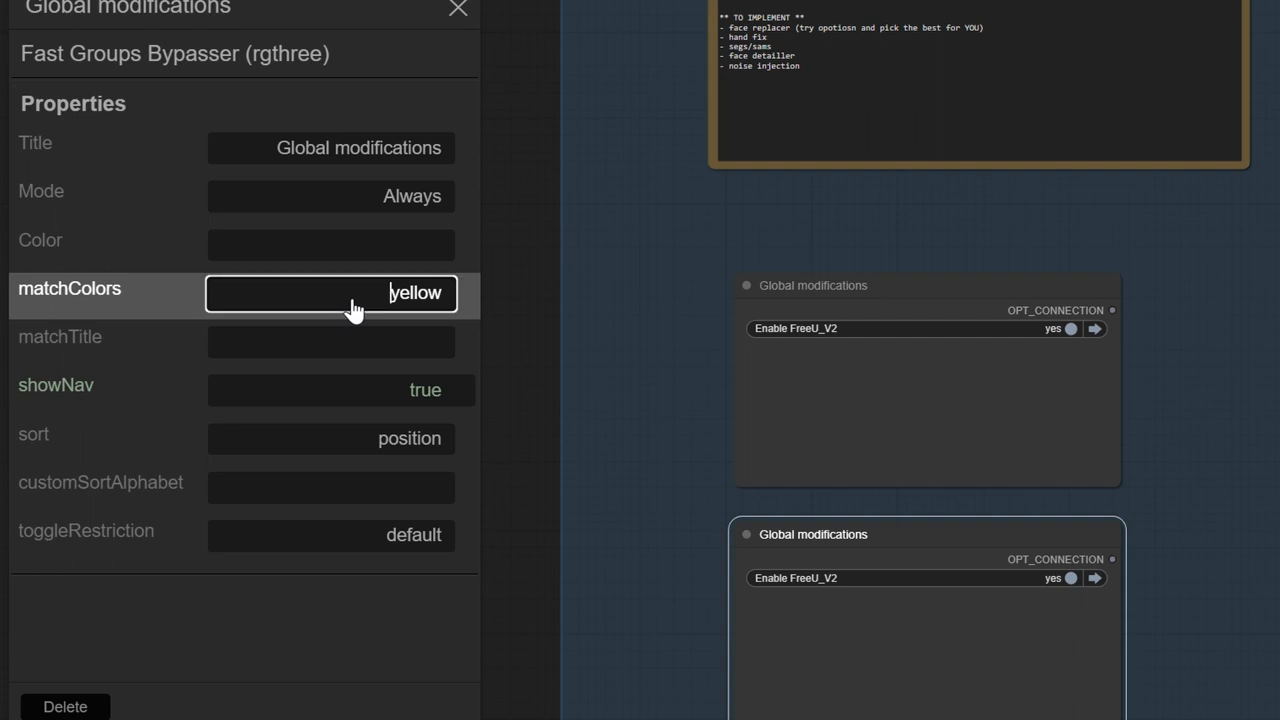
{"action": "type", "text": "pale_"}
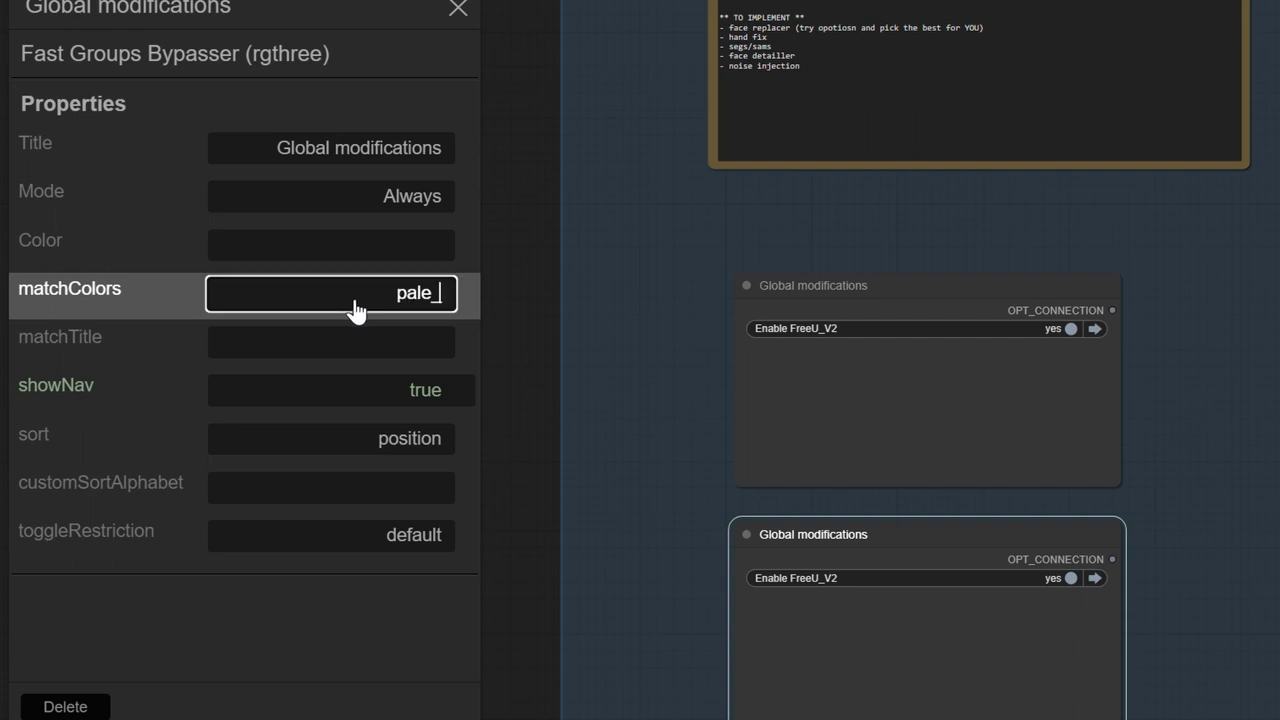
{"action": "type", "text": "blue"}
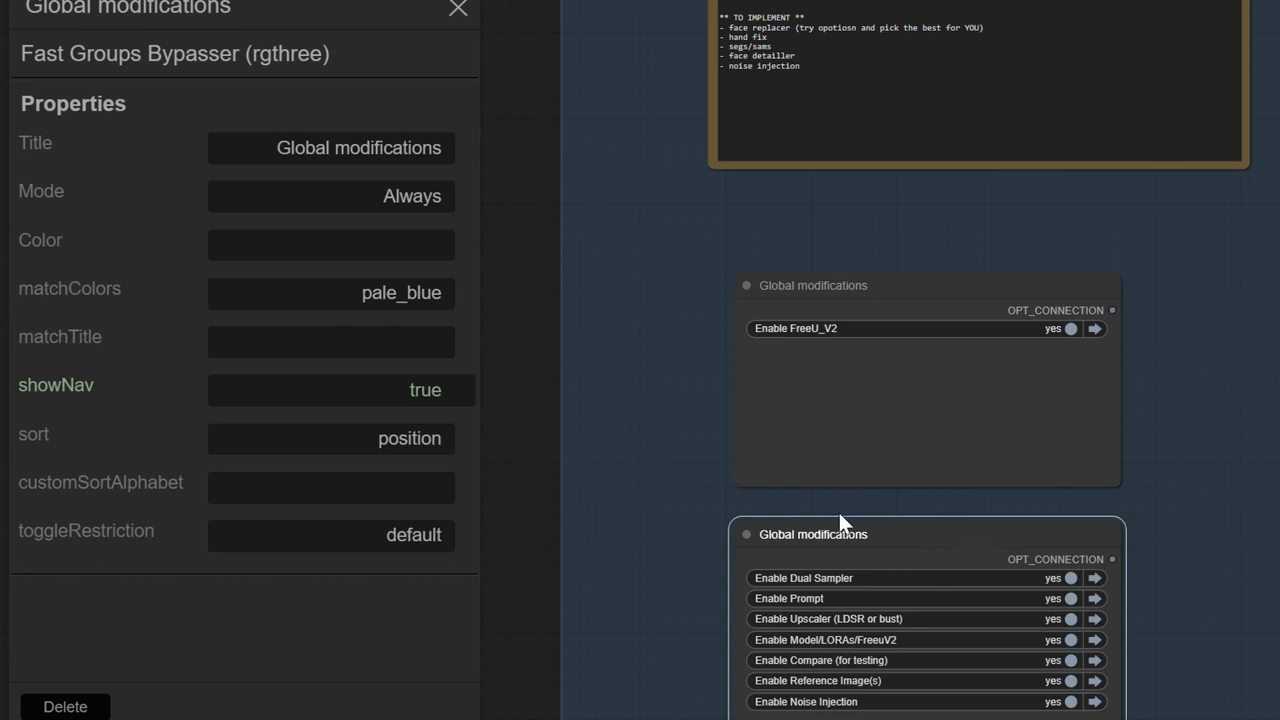
{"action": "double_click", "coordinate": [812, 534]}
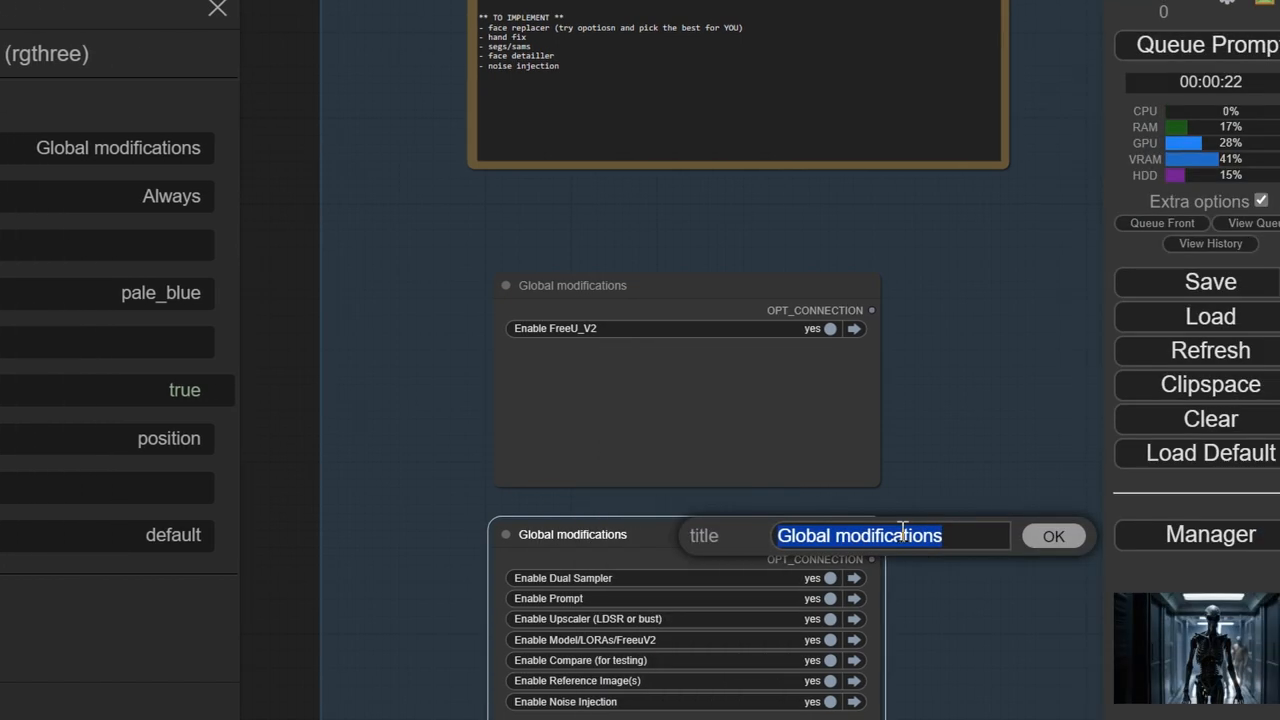
Rename the pale_blue bypasser to 'Test2' and re-enable FreeU_V2 on Global modifications
{"action": "type", "text": "T"}
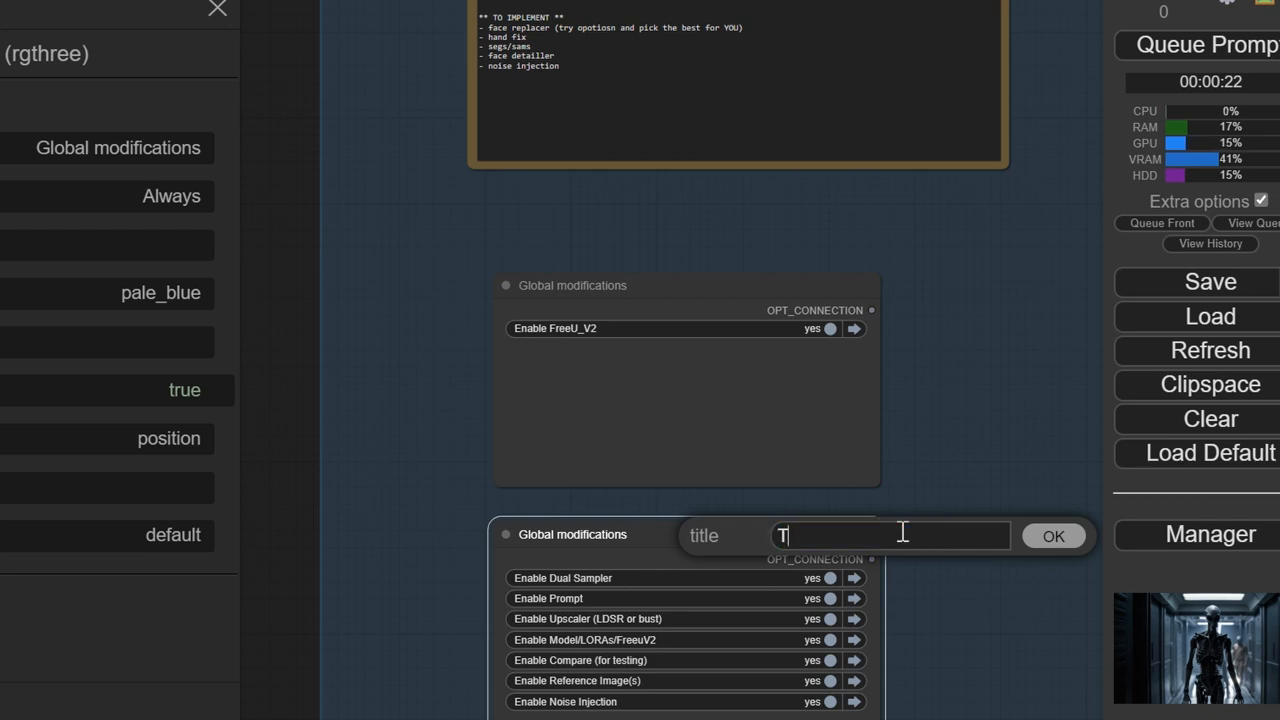
{"action": "left_click", "coordinate": [1058, 536]}
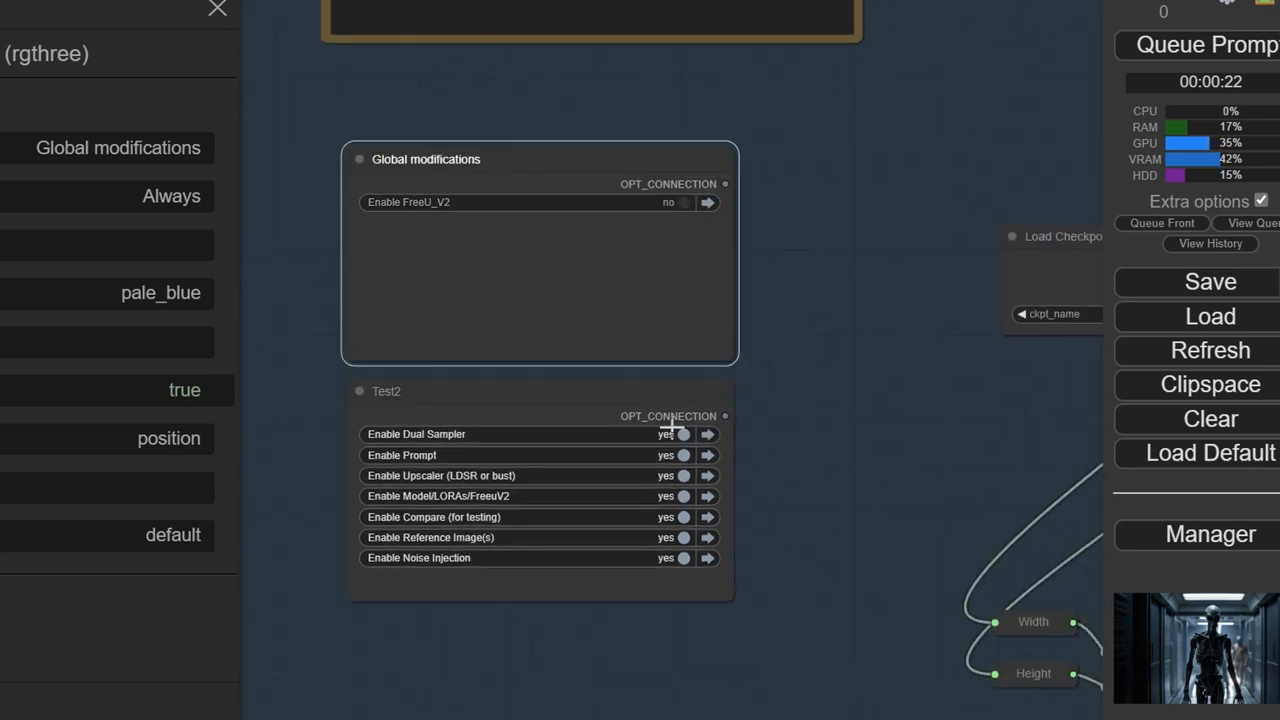
{"action": "left_click", "coordinate": [682, 202]}
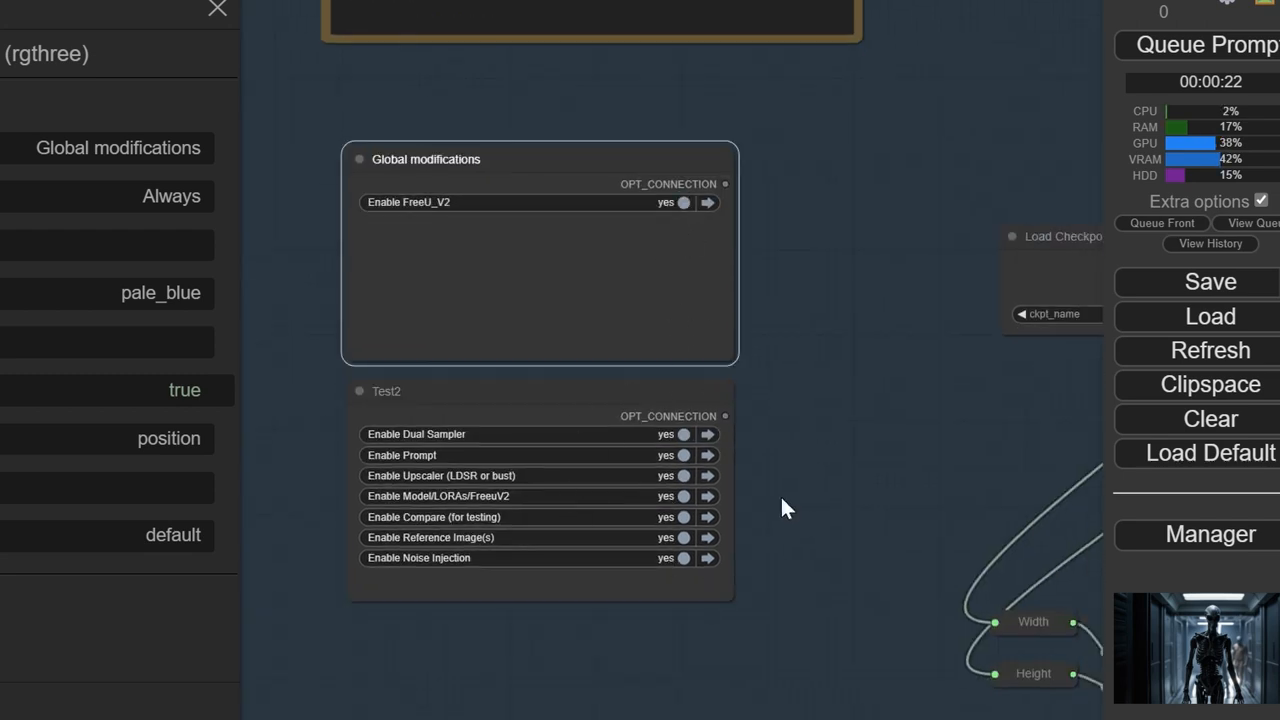